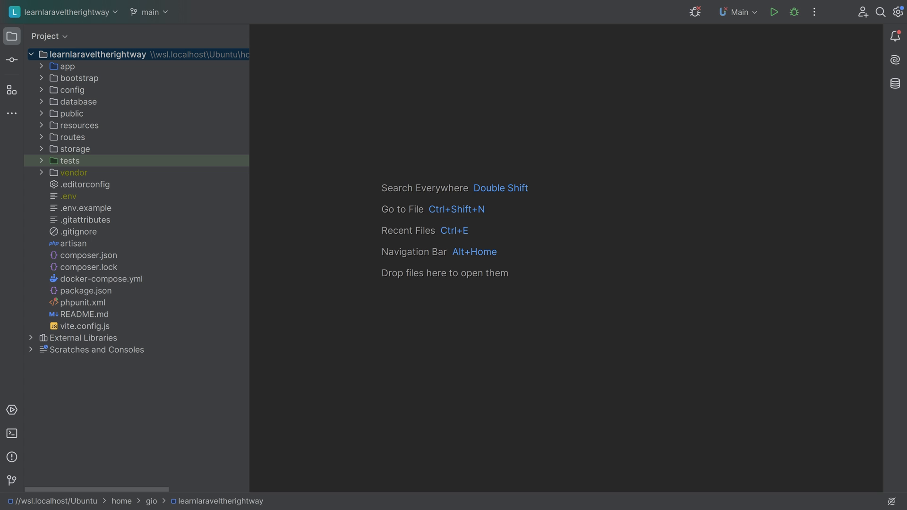
Expand app and then Http so the Controllers folder with Controller.php shows.
left_click(68, 66)
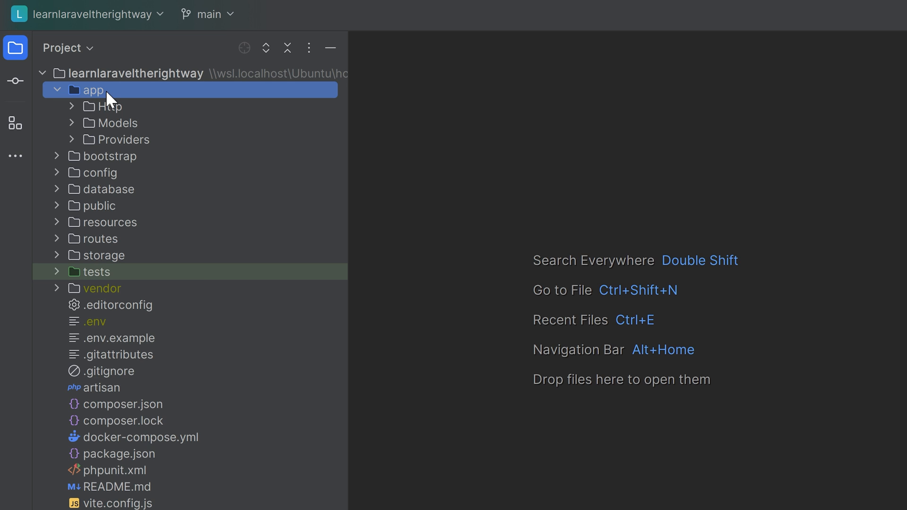
left_click(109, 106)
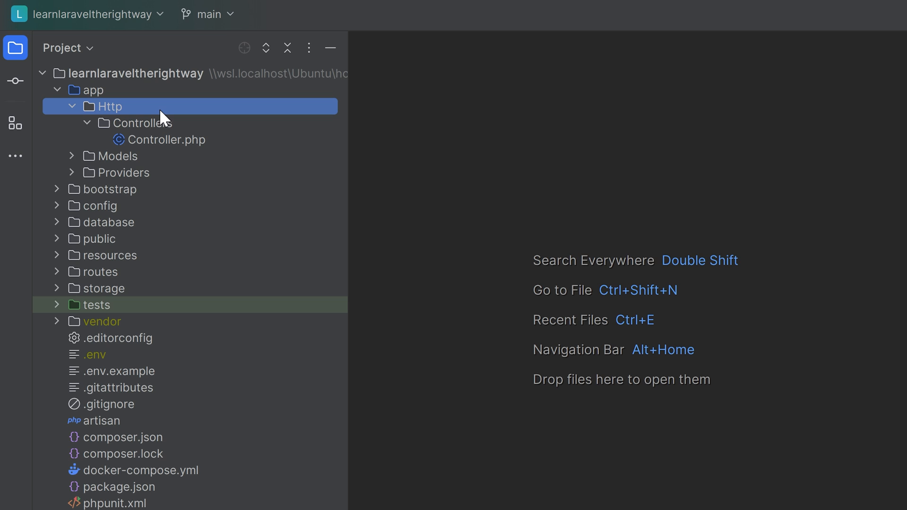
mouse_move(161, 143)
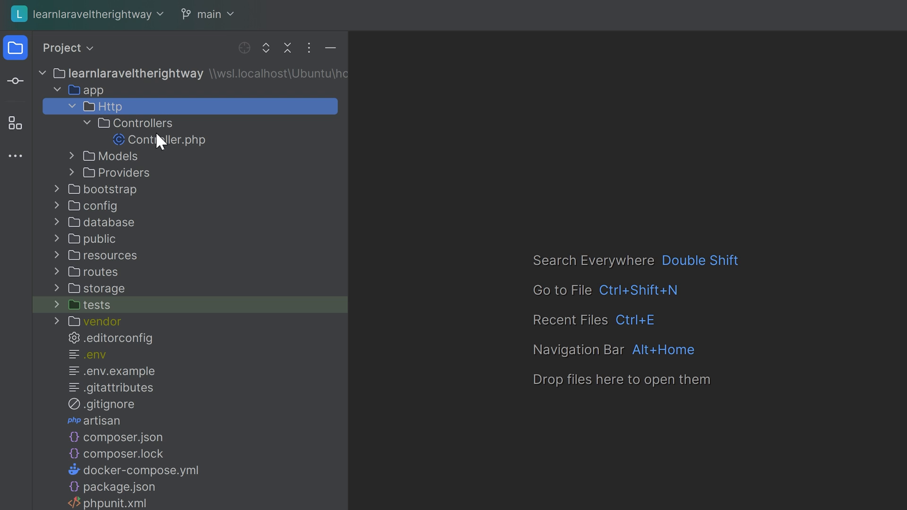
Expand Models under app and select the User.php model.
left_click(119, 156)
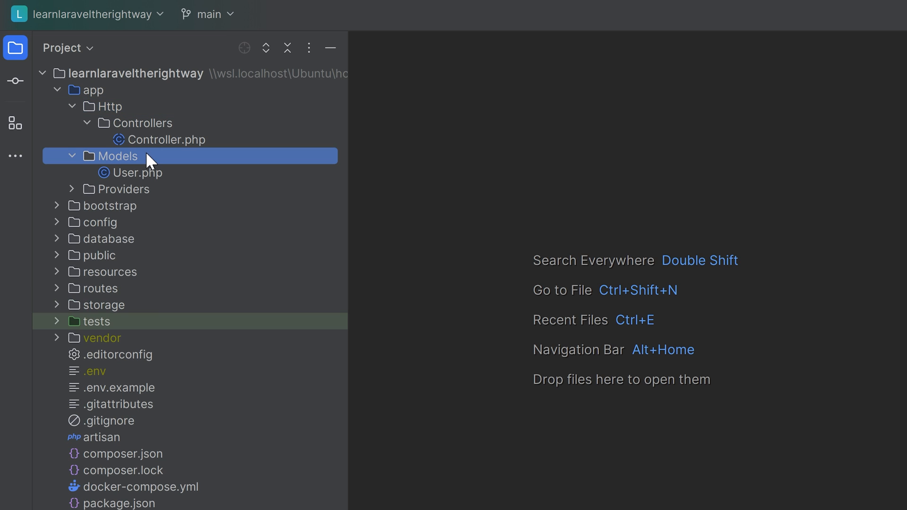
left_click(139, 172)
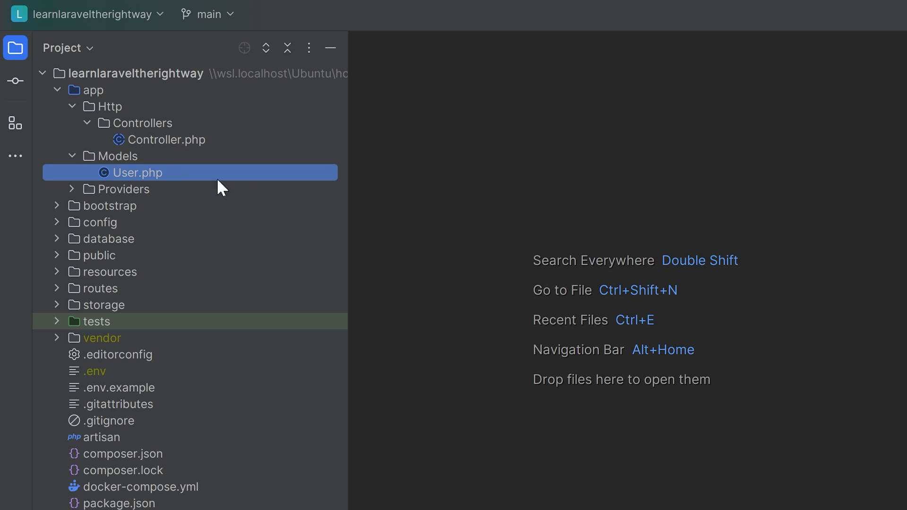
mouse_move(253, 178)
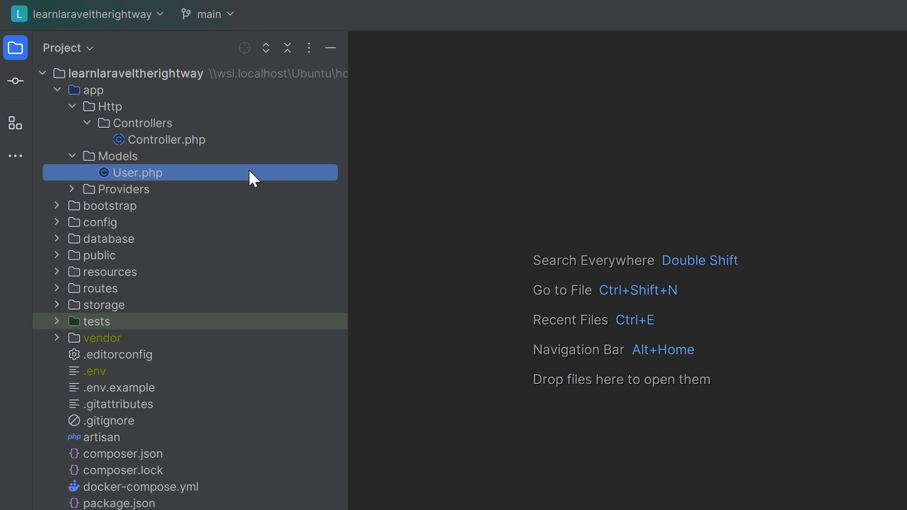
Expand Providers under app to reveal AppServiceProvider.php.
left_click(123, 189)
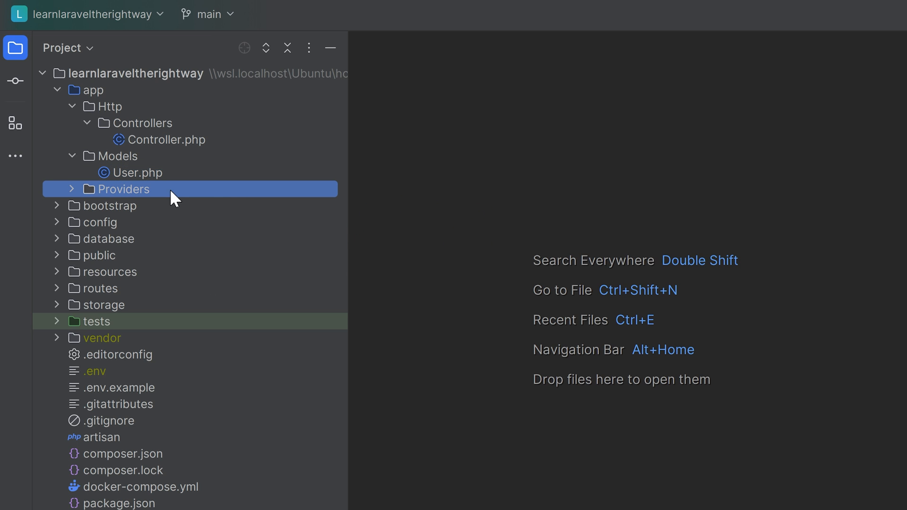
mouse_move(185, 184)
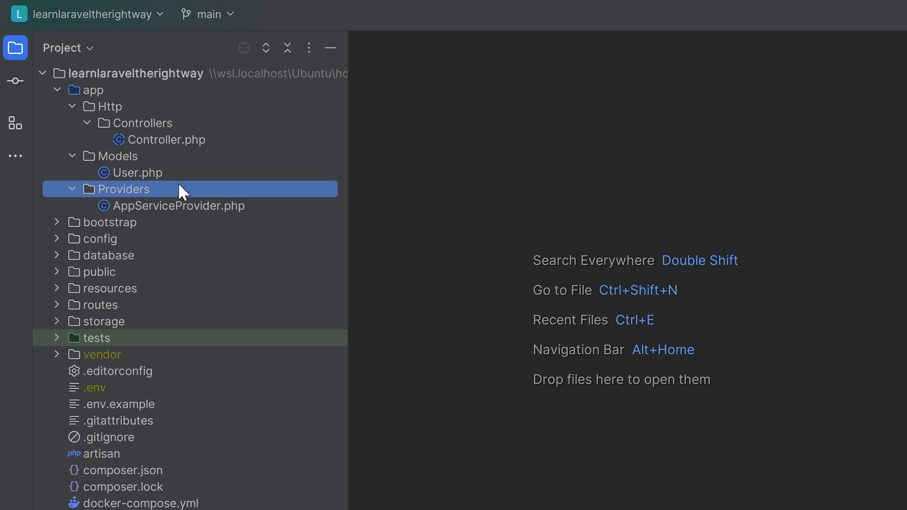
left_click(110, 221)
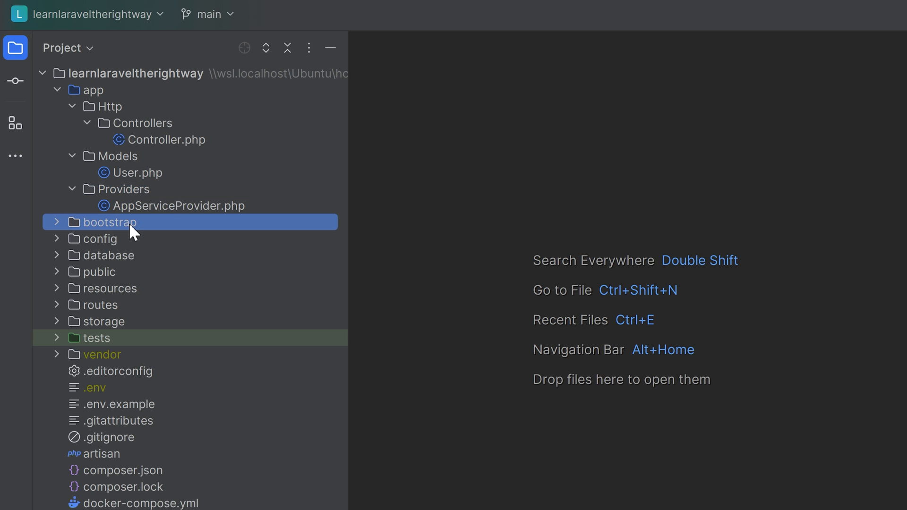
Expand bootstrap and its cache subfolder, selecting app.php and providers.php.
left_click(56, 222)
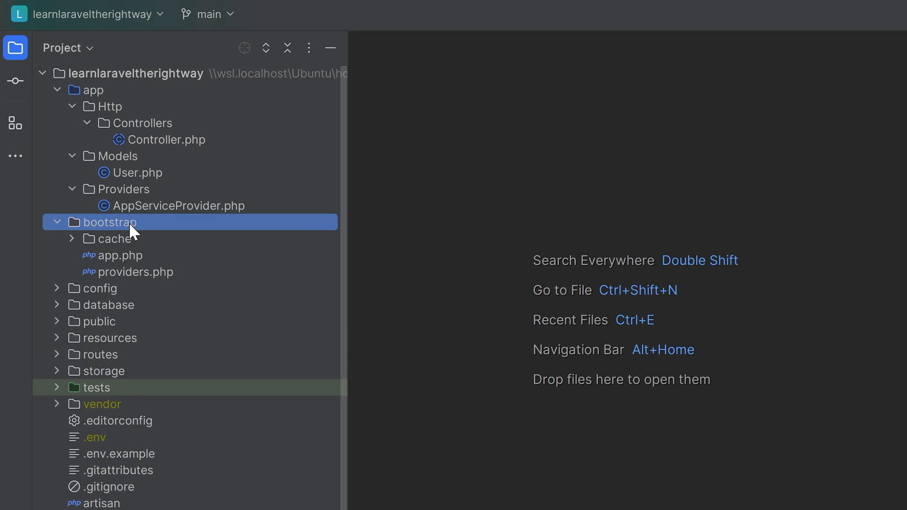
left_click(122, 255)
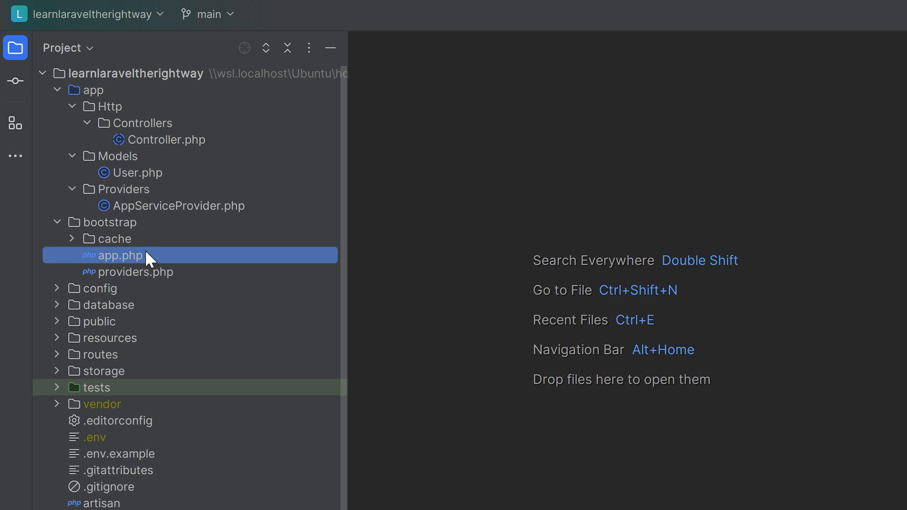
mouse_move(152, 251)
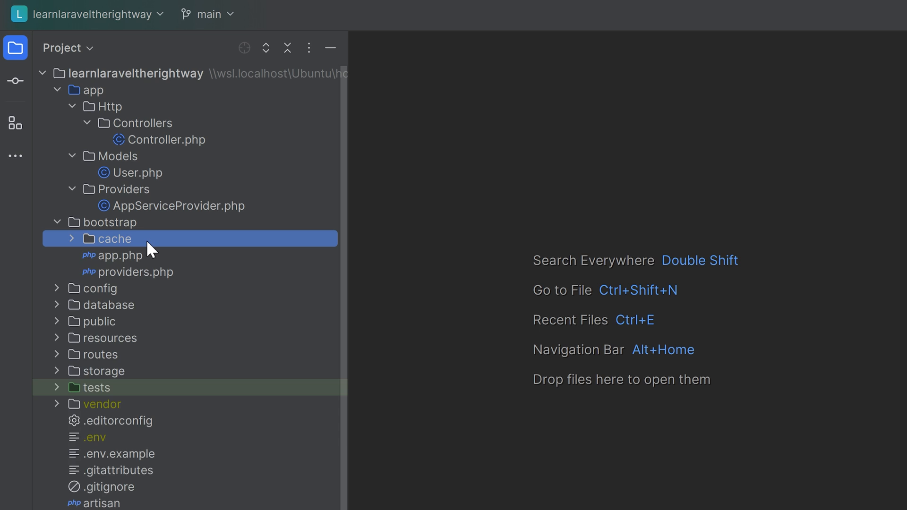
left_click(71, 239)
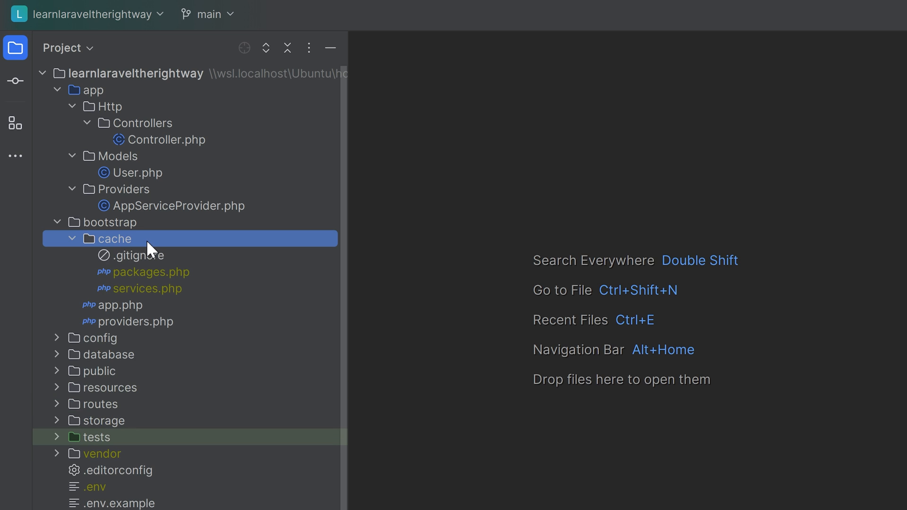
mouse_move(145, 308)
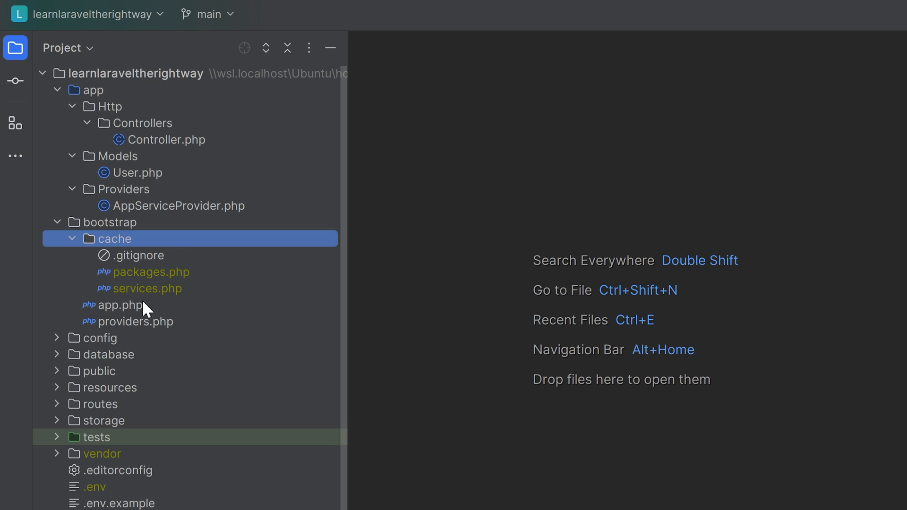
mouse_move(207, 308)
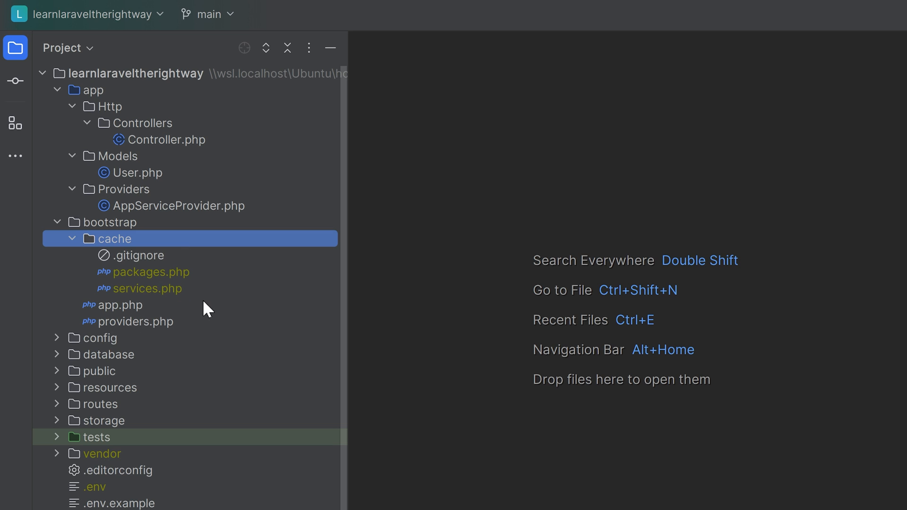
left_click(136, 321)
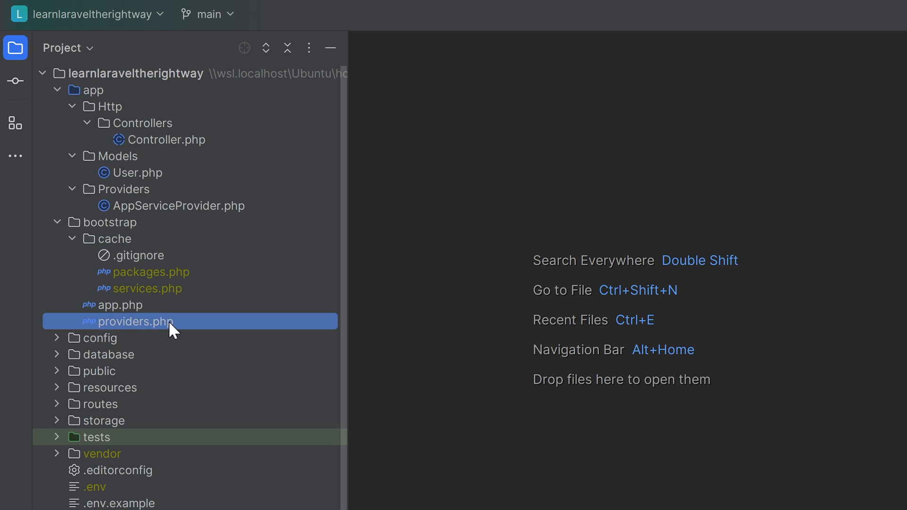
Open bootstrap/providers.php in the editor and highlight the AppServiceProvider class entry.
double_click(138, 321)
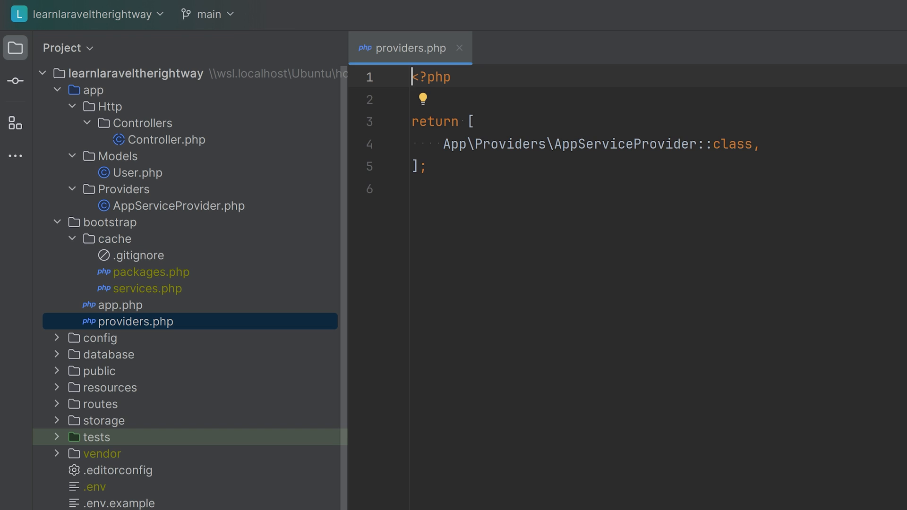
double_click(623, 143)
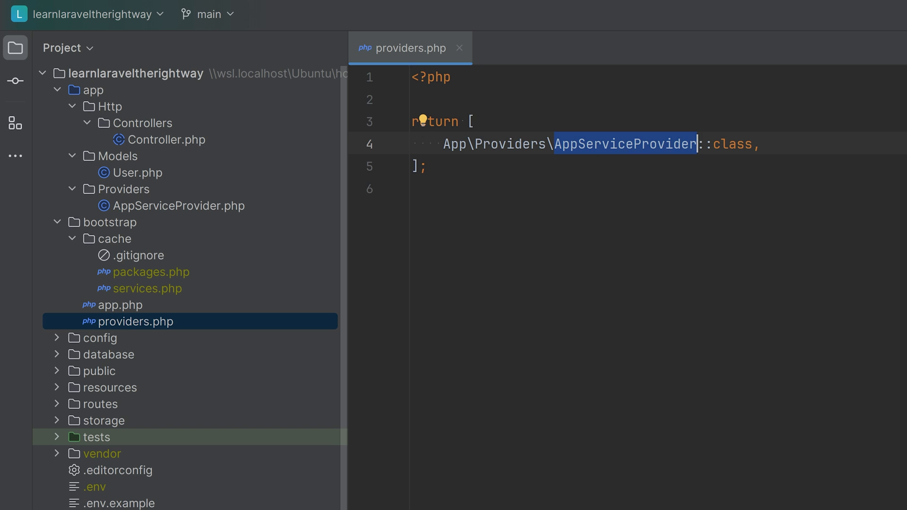
left_click(417, 167)
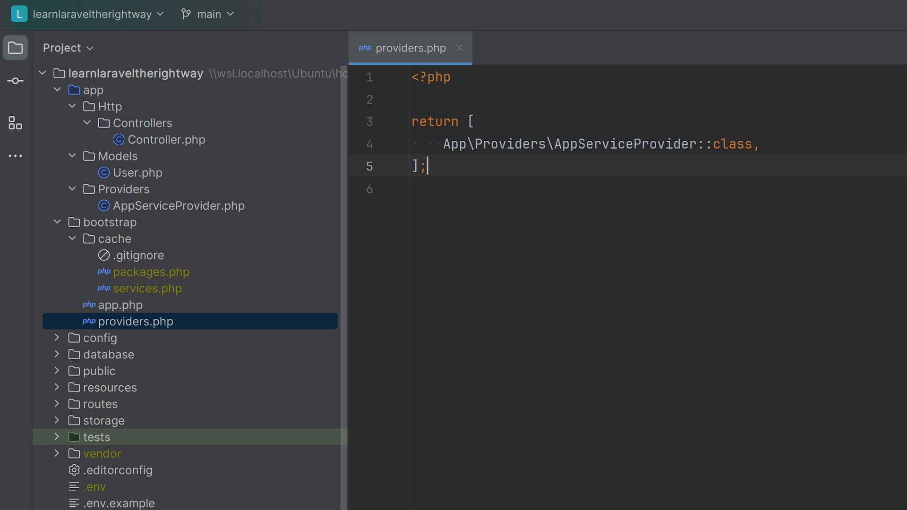
Close the providers.php tab and reveal the config folder's app.php through session.php files.
left_click(460, 48)
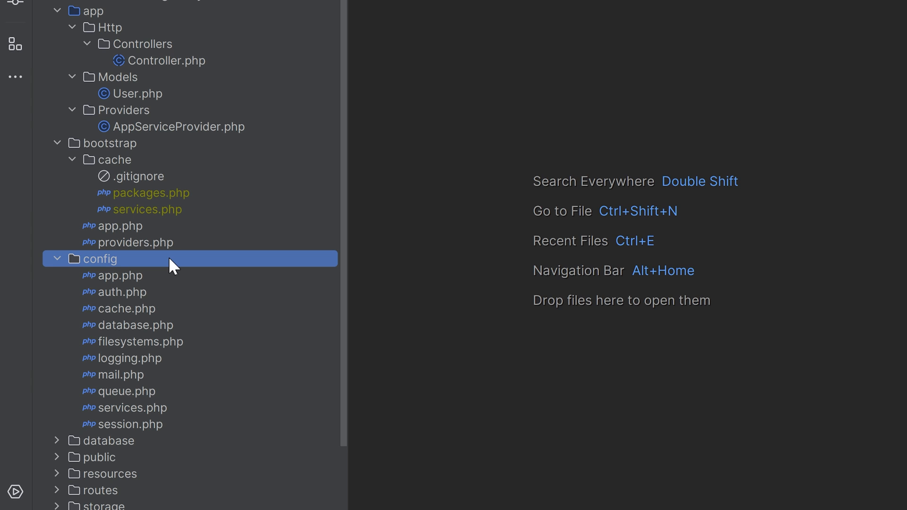
scroll("down", 3)
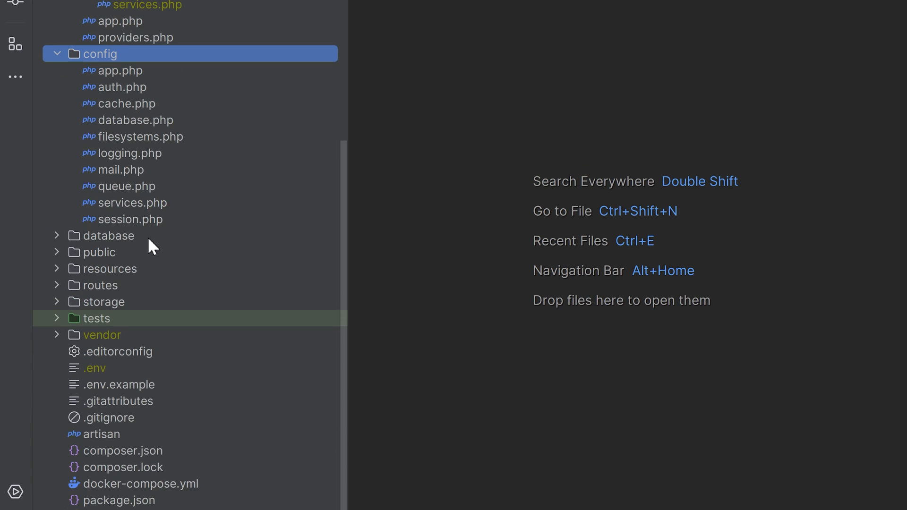
Expand database and migrations to list UserFactory.php, the three create-table migrations and DatabaseSeeder.php.
left_click(110, 235)
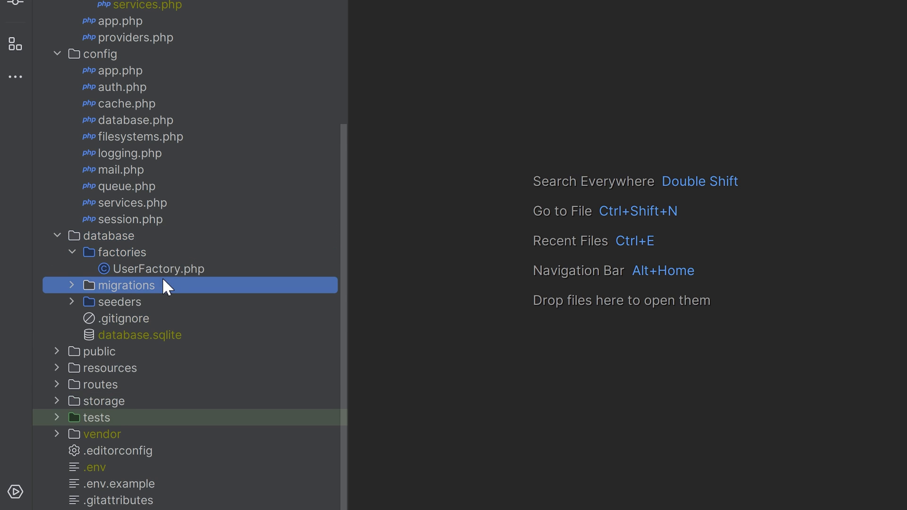
left_click(71, 284)
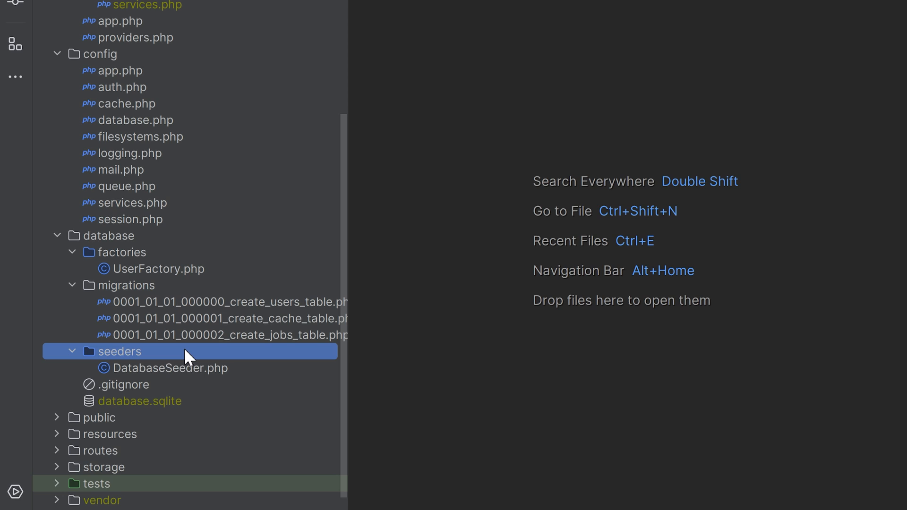
mouse_move(243, 357)
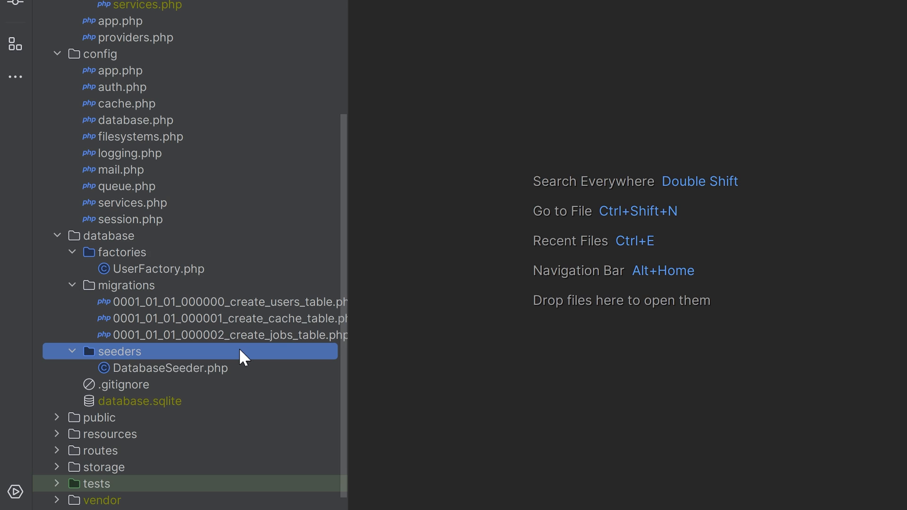
scroll("down", 3)
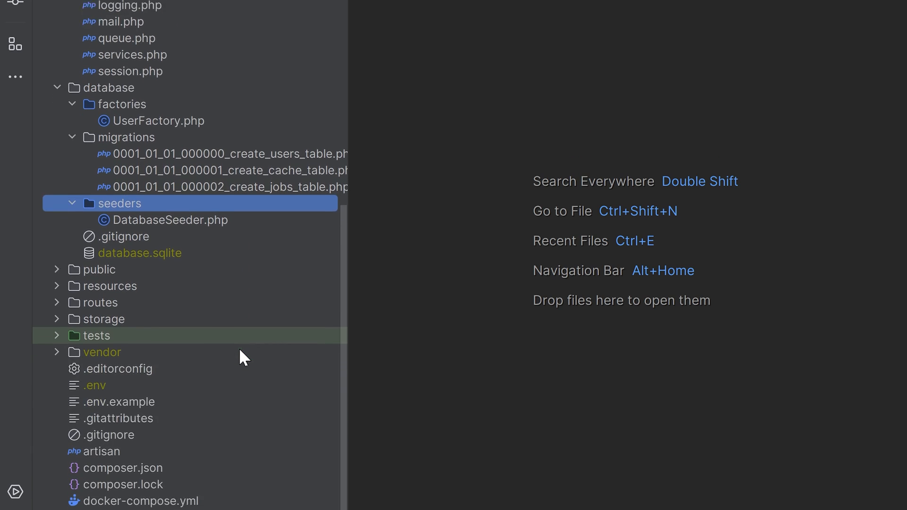
scroll("down", 3)
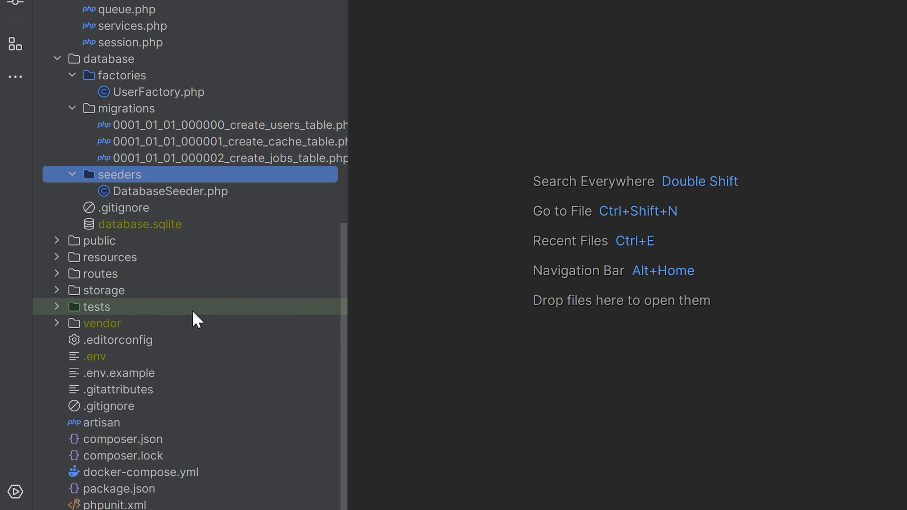
mouse_move(225, 342)
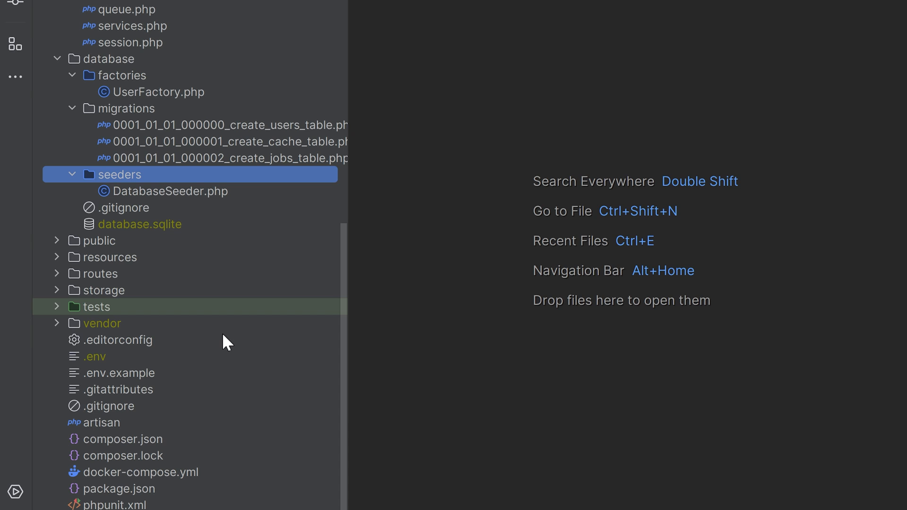
mouse_move(223, 332)
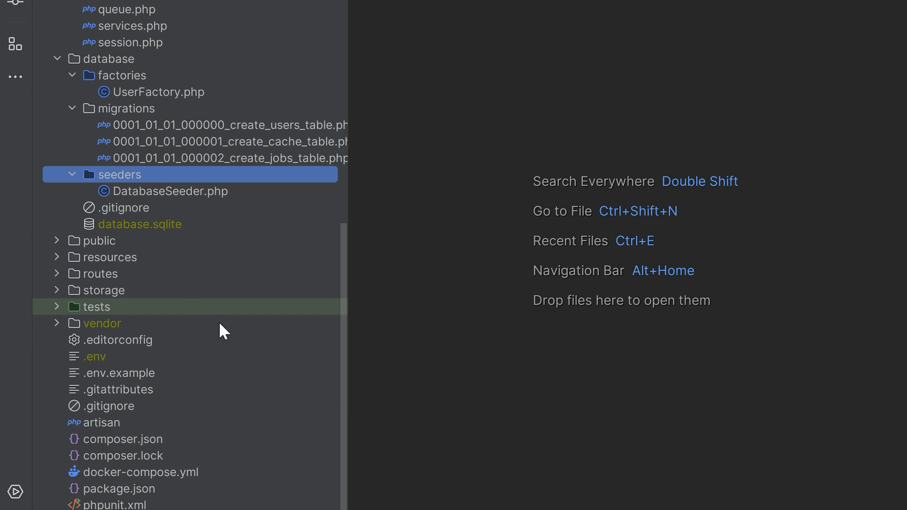
Expand public to list .htaccess, favicon.ico, index.php and robots.txt, then start on resources.
left_click(99, 241)
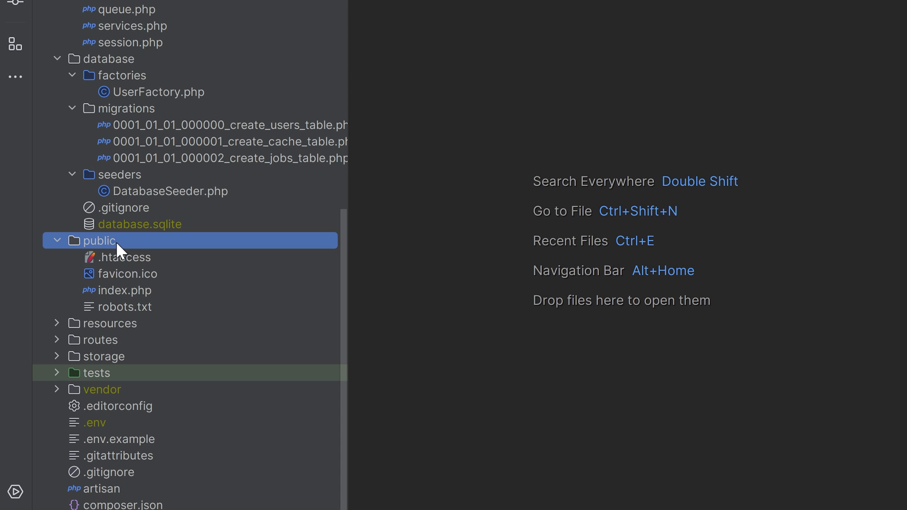
mouse_move(129, 286)
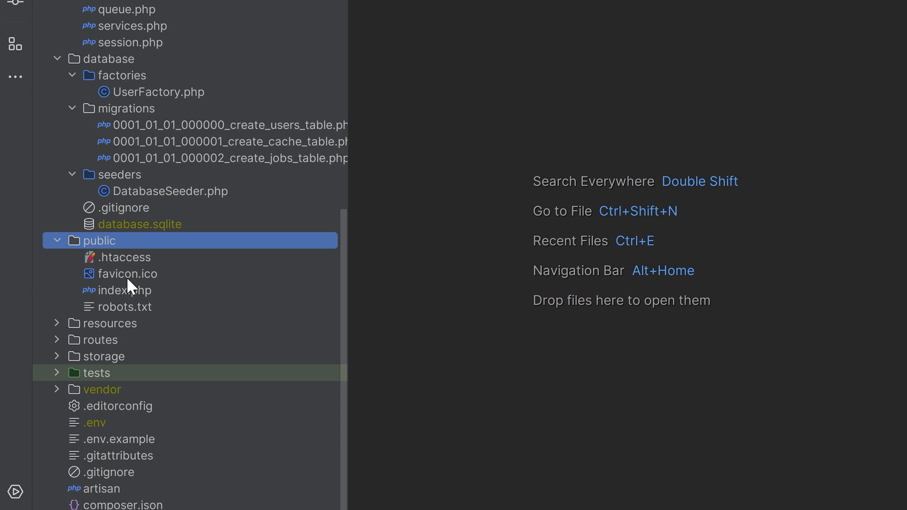
left_click(122, 290)
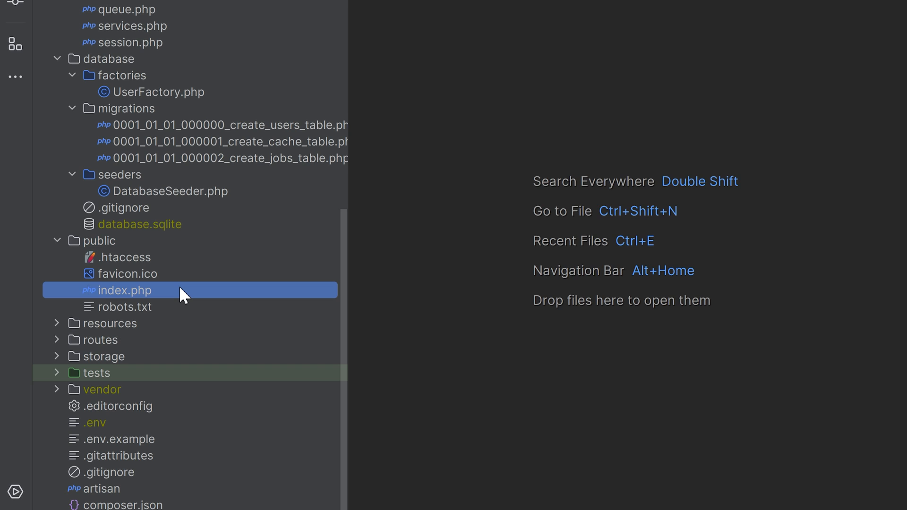
left_click(110, 323)
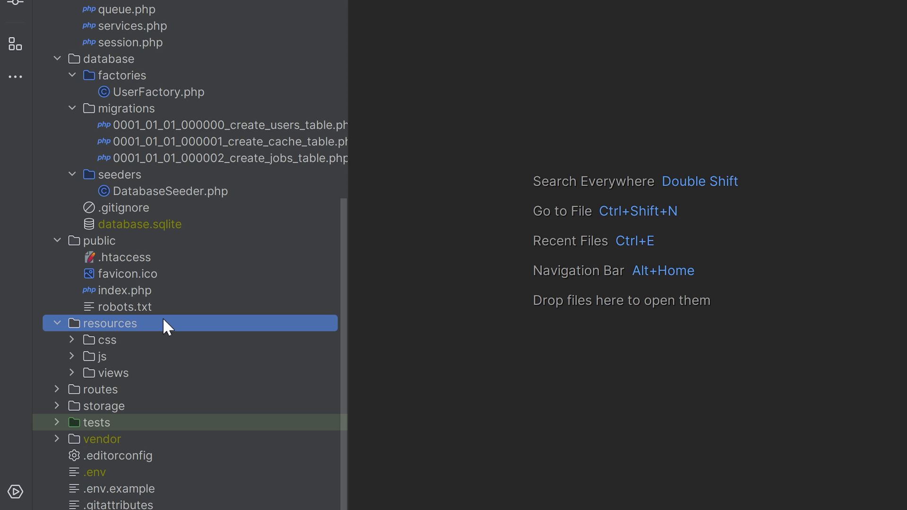
left_click(106, 339)
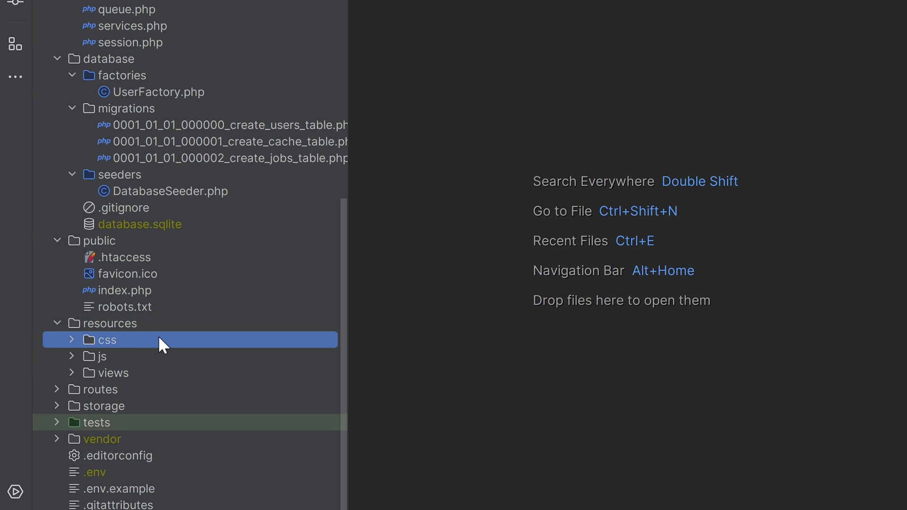
Expand css, js and views under resources to show app.css, app.js, bootstrap.js and welcome.blade.php.
left_click(71, 339)
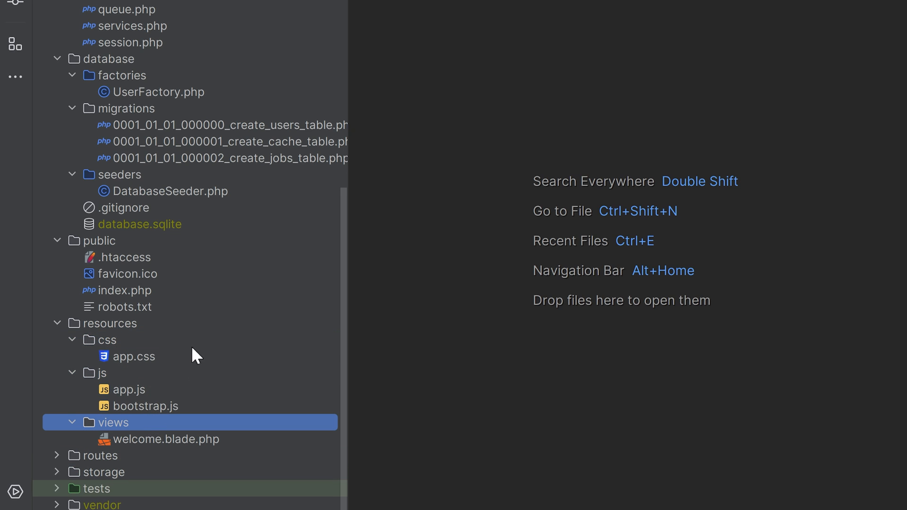
scroll("down", 3)
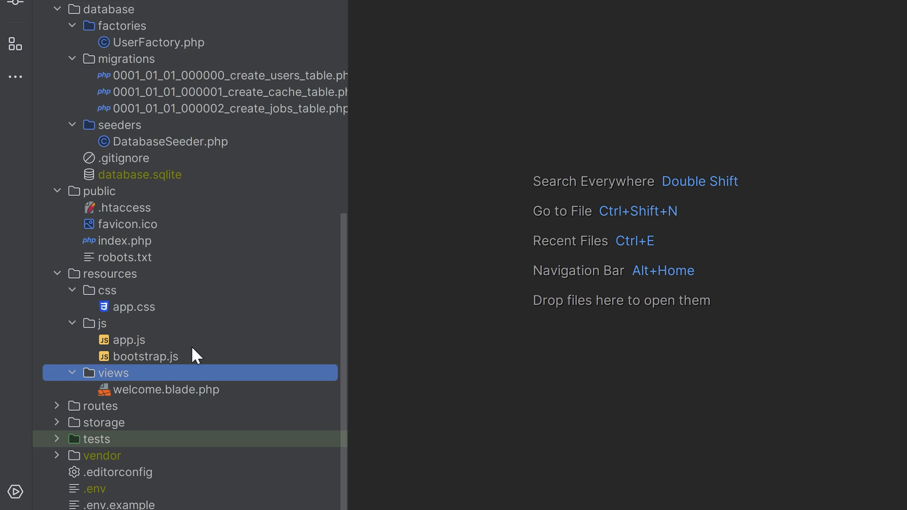
scroll("down", 3)
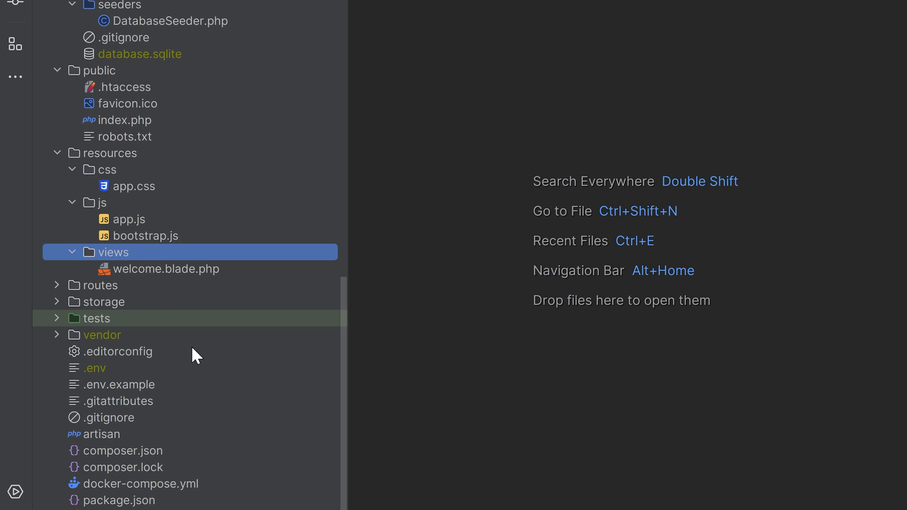
mouse_move(112, 289)
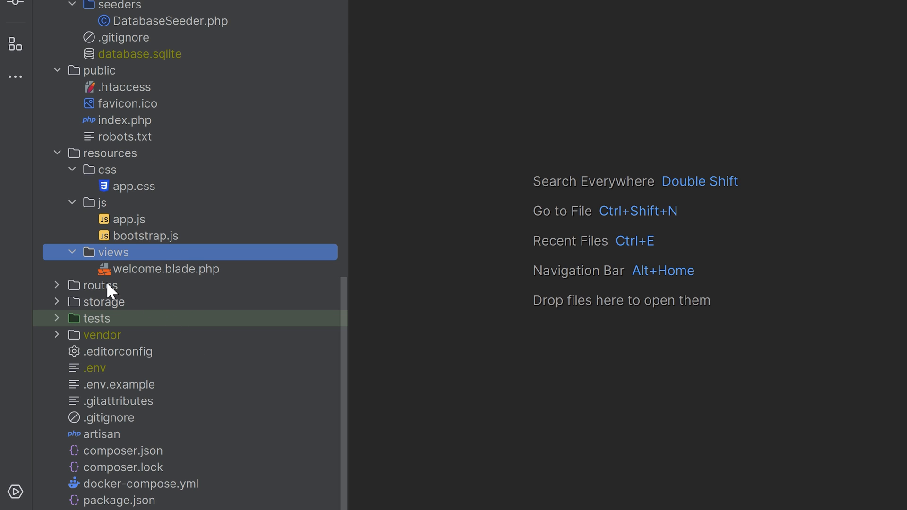
Expand routes to list console.php and web.php.
left_click(101, 286)
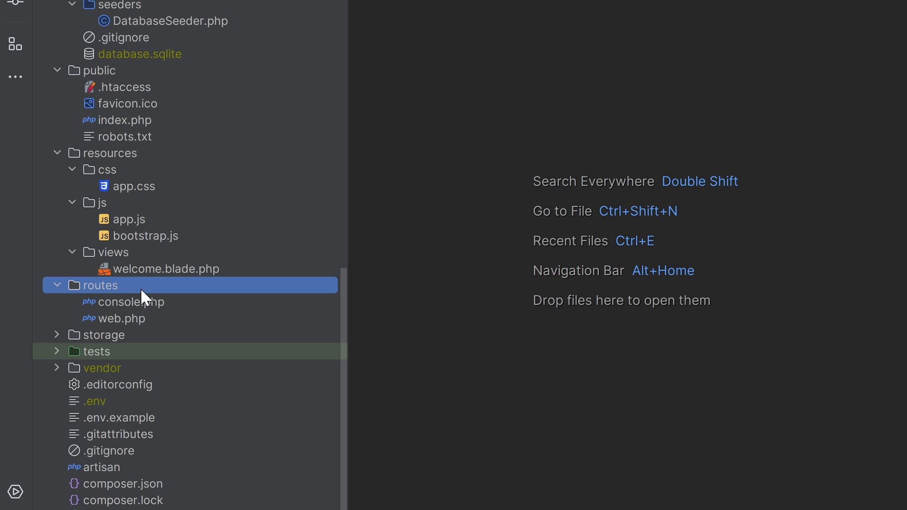
mouse_move(159, 346)
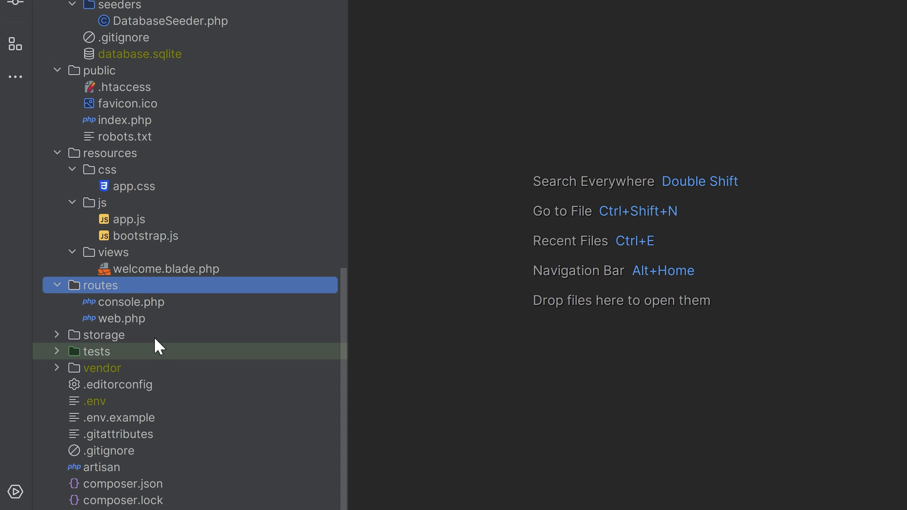
Unfold storage with app, app/public, framework and cache to expose their .gitignore files.
left_click(107, 334)
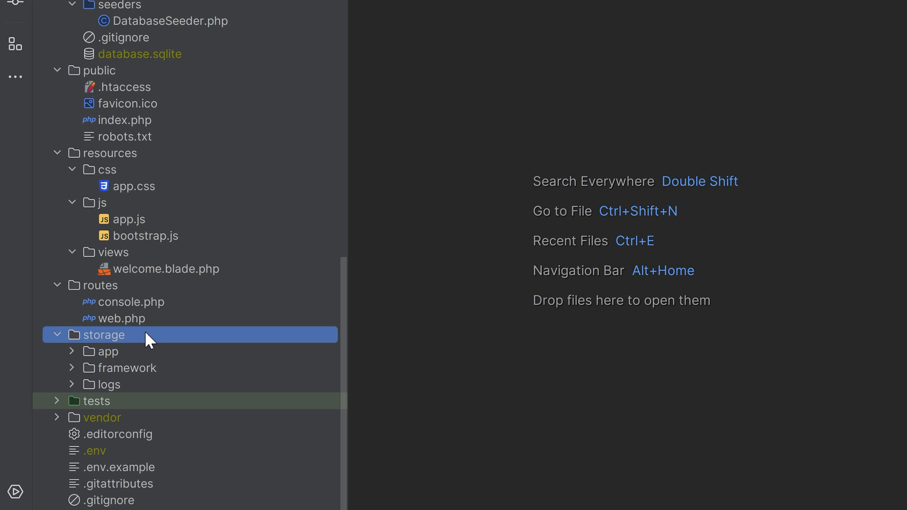
left_click(107, 384)
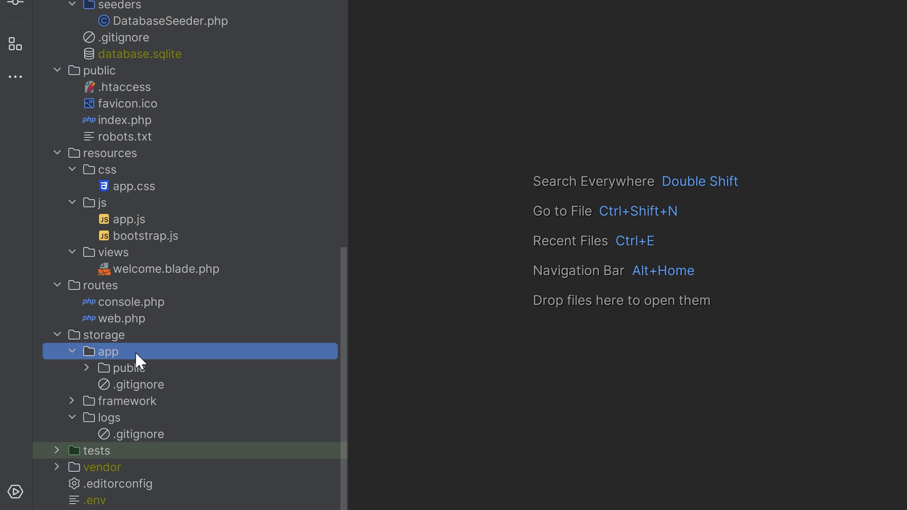
mouse_move(137, 373)
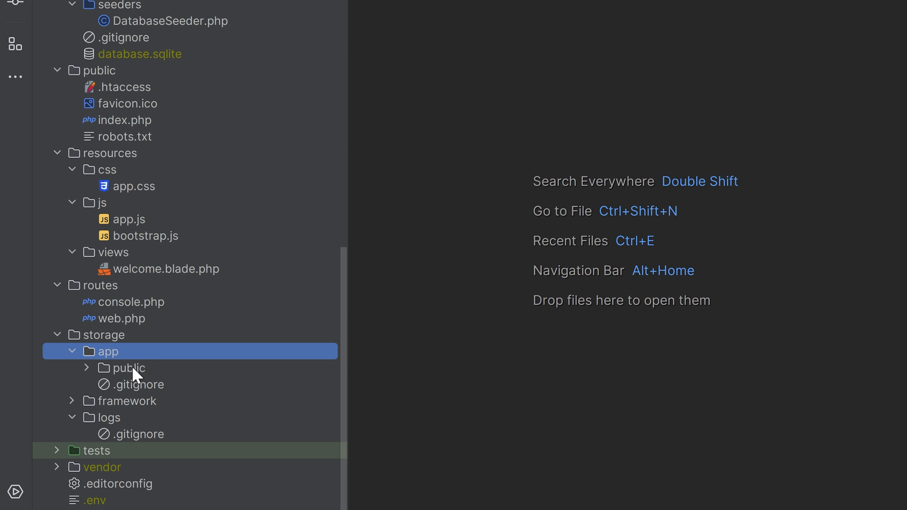
left_click(130, 367)
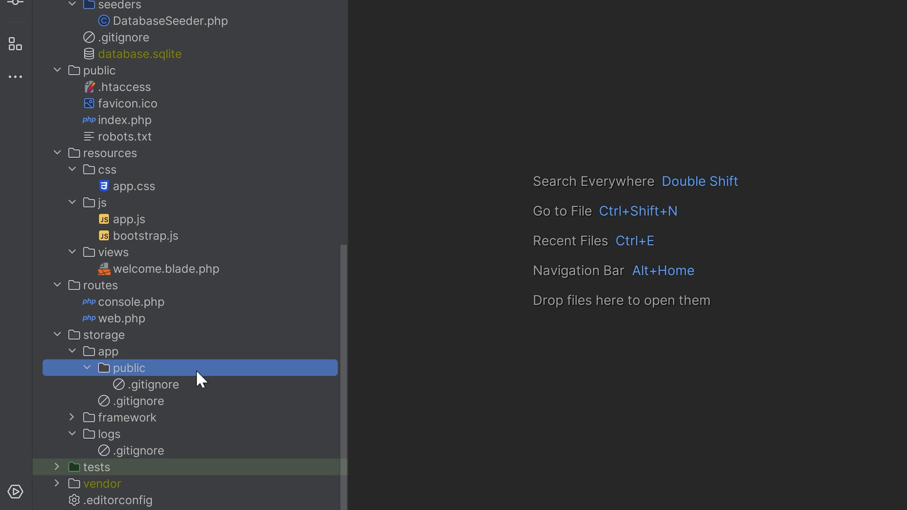
left_click(138, 417)
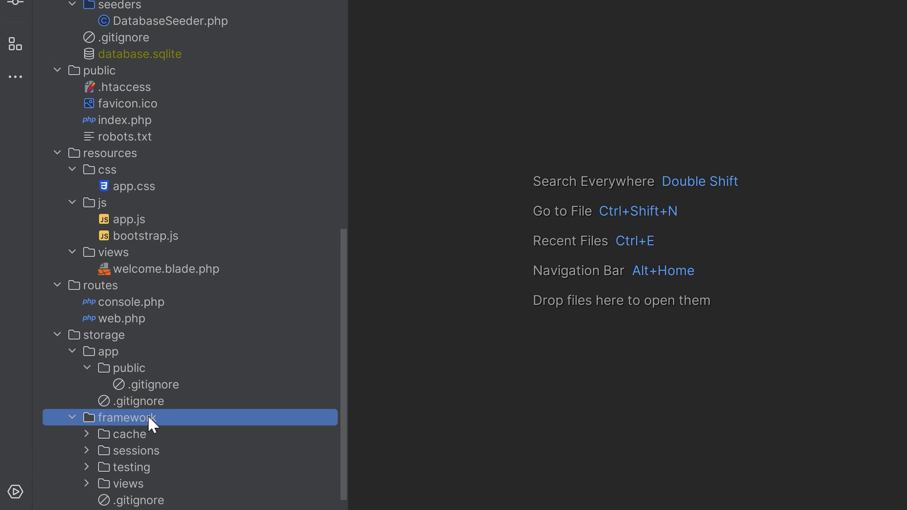
mouse_move(199, 469)
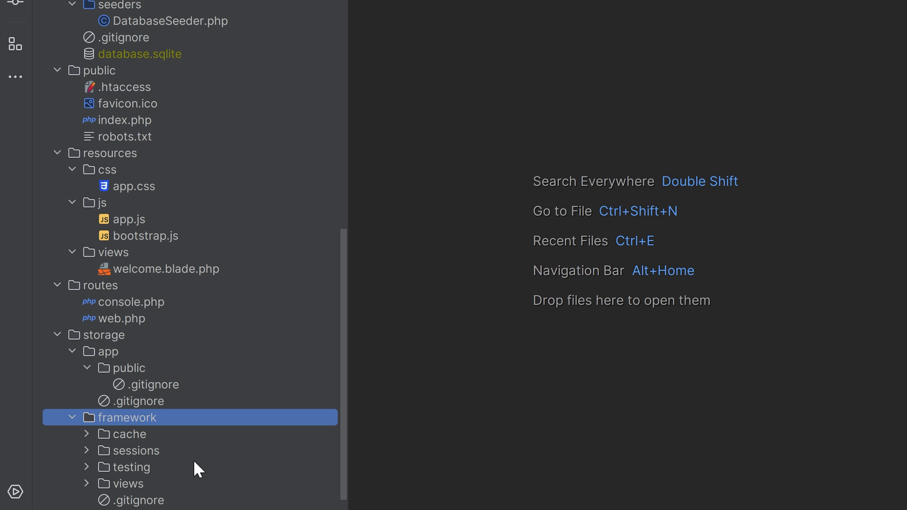
left_click(130, 434)
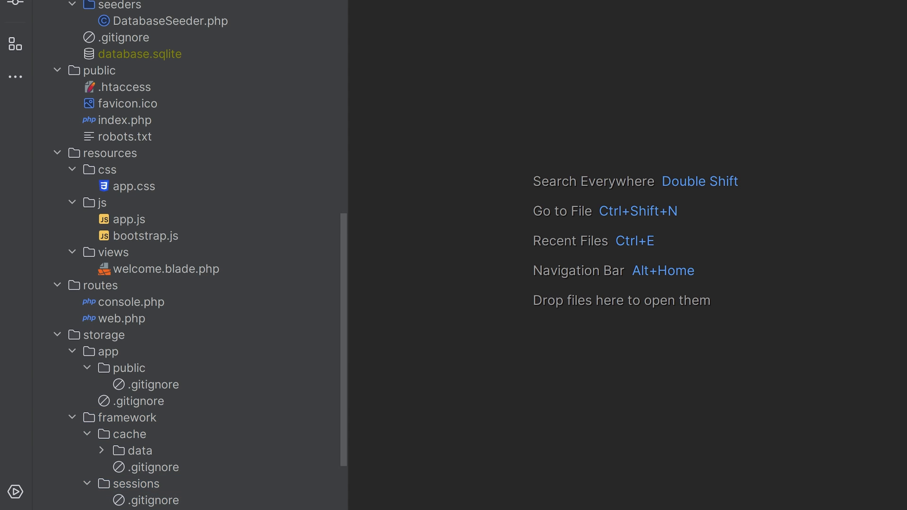
scroll("down", 3)
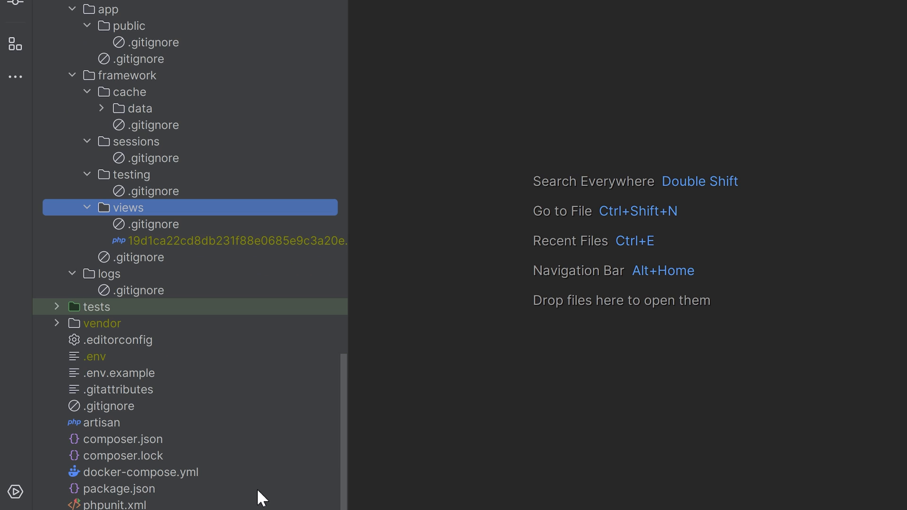
Unfold tests to list Feature, Unit and TestCase.php.
left_click(97, 306)
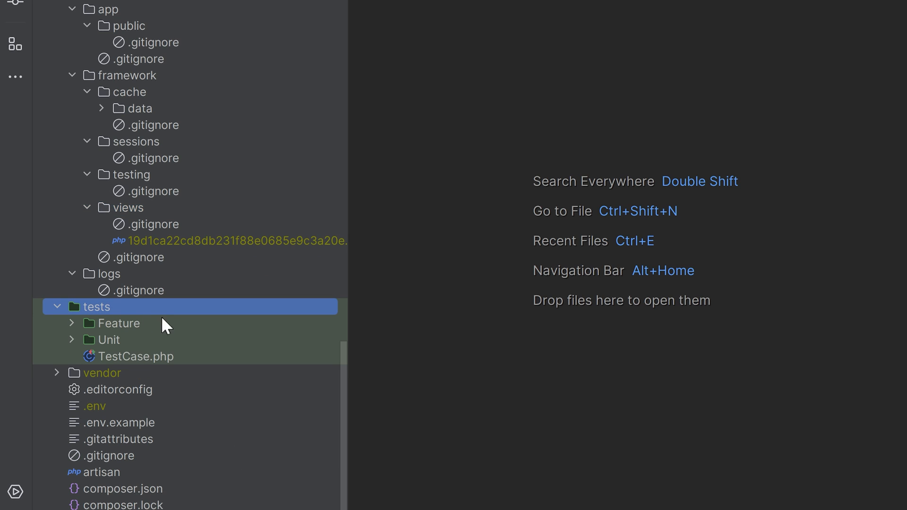
mouse_move(210, 329)
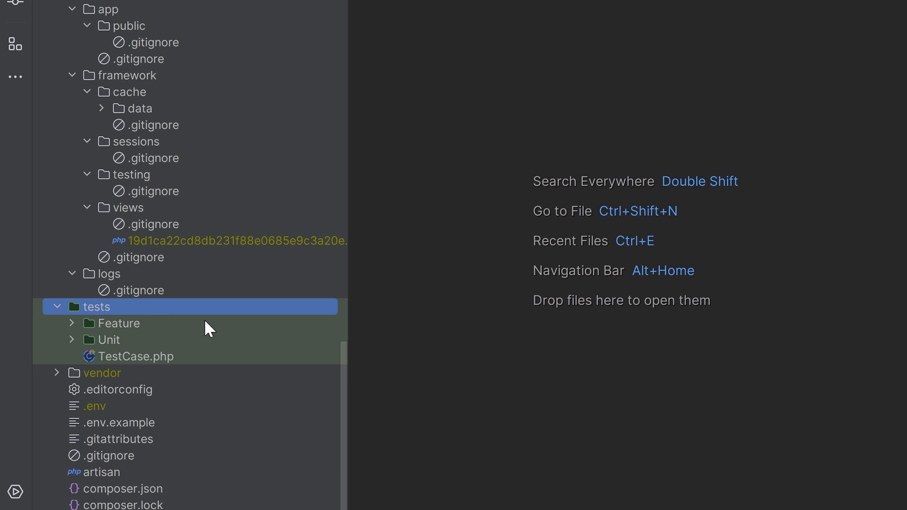
mouse_move(159, 376)
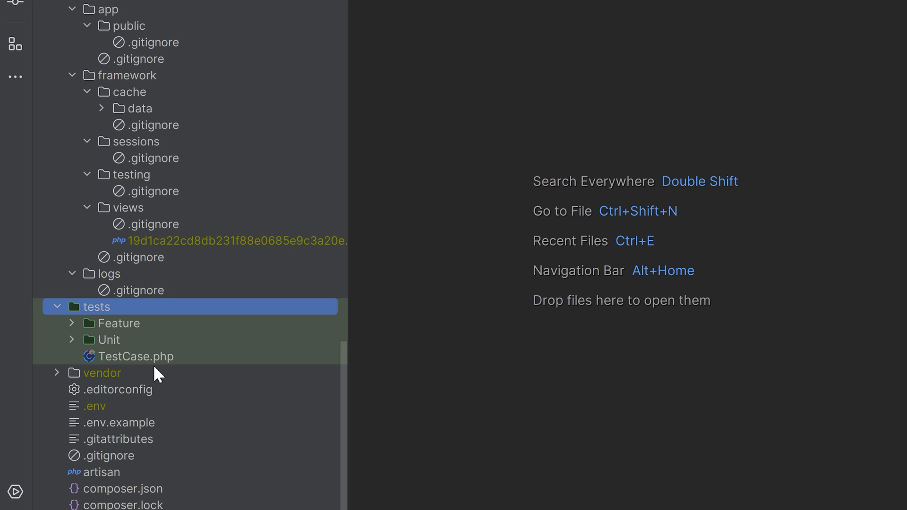
left_click(102, 372)
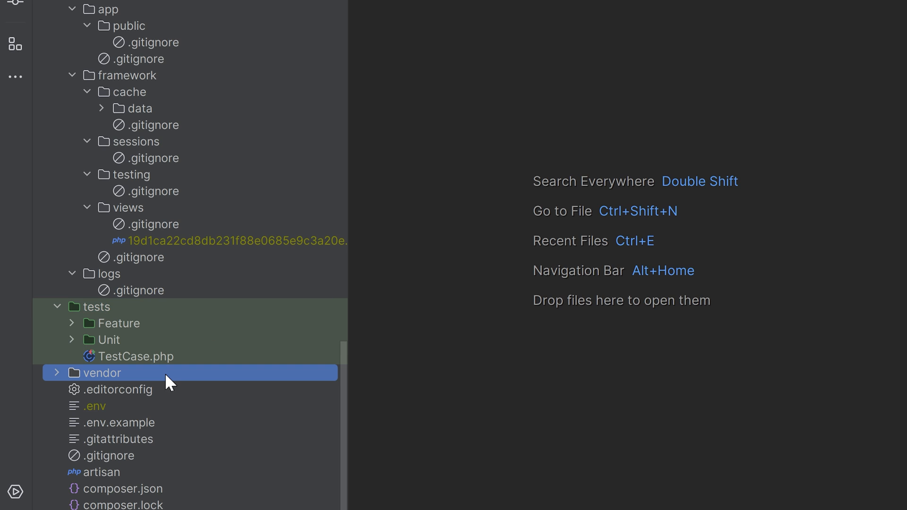
mouse_move(160, 404)
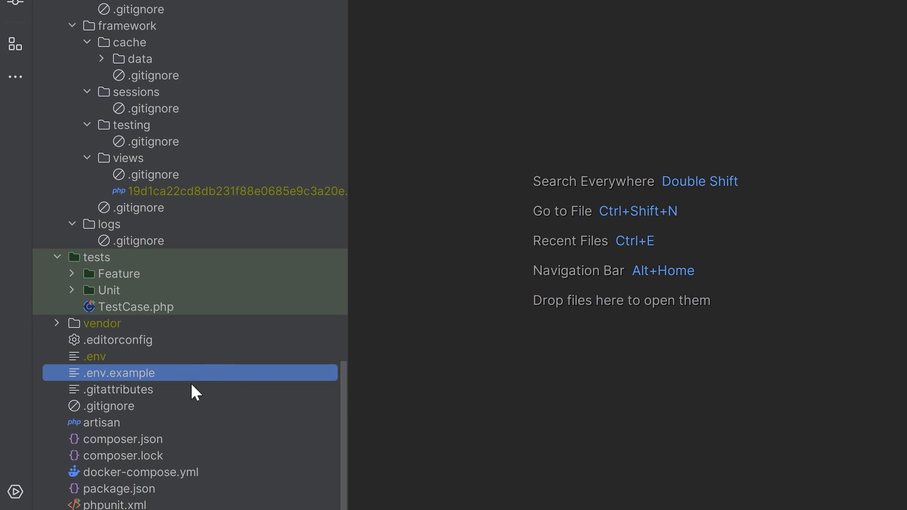
mouse_move(215, 385)
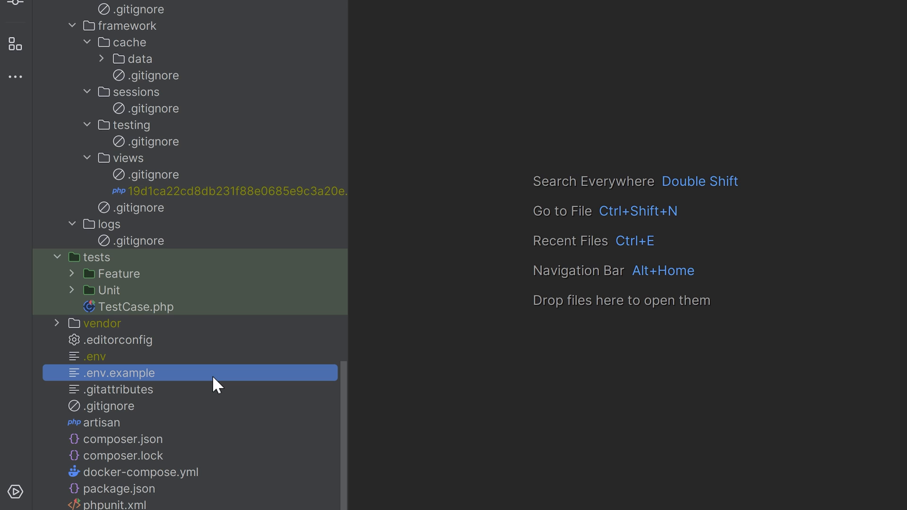
mouse_move(164, 371)
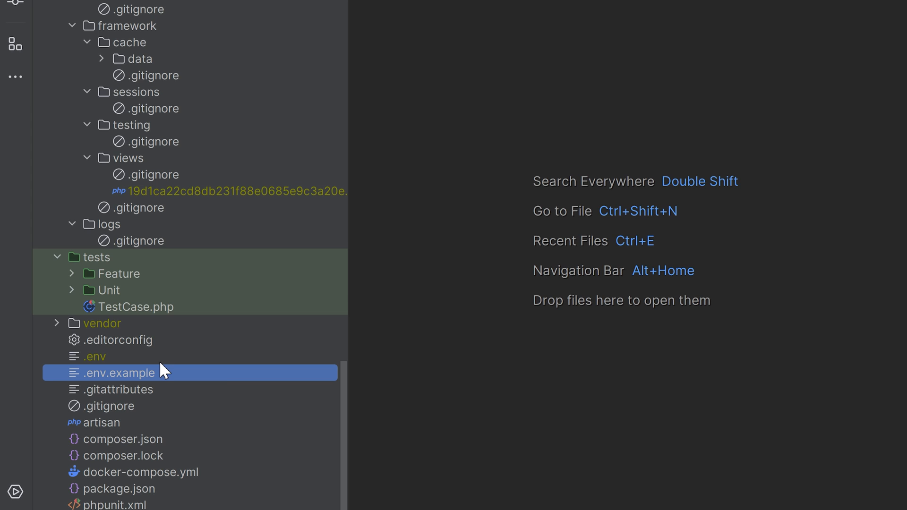